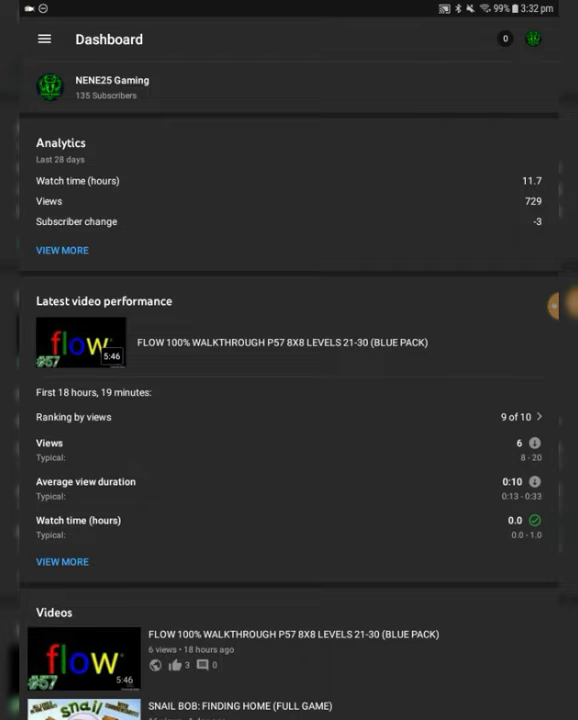
Leave the dashboard for the channel's Playlists list via the side menu
scroll(down, 3)
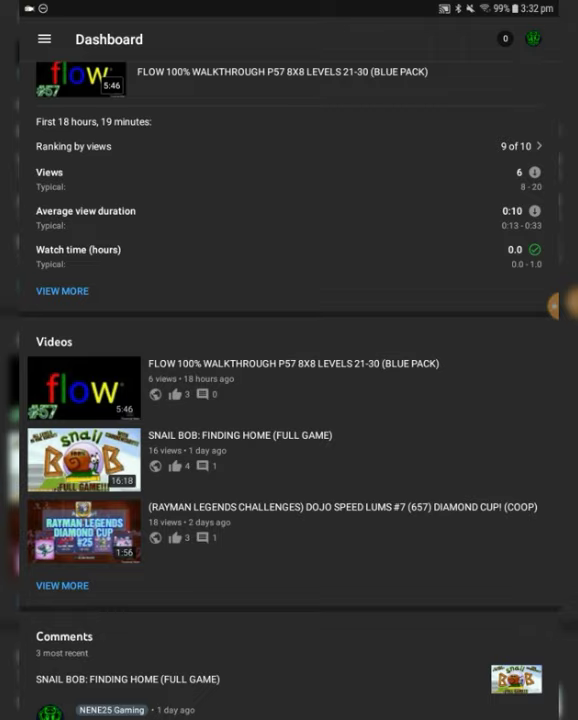
scroll(down, 3)
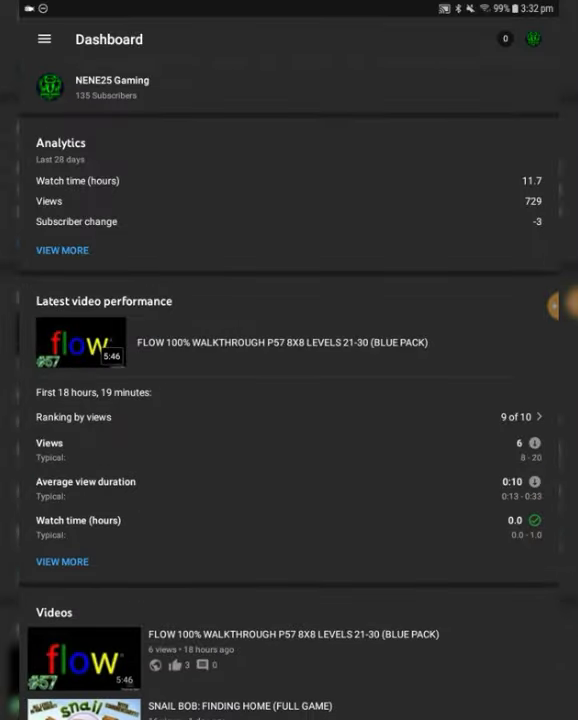
click(44, 39)
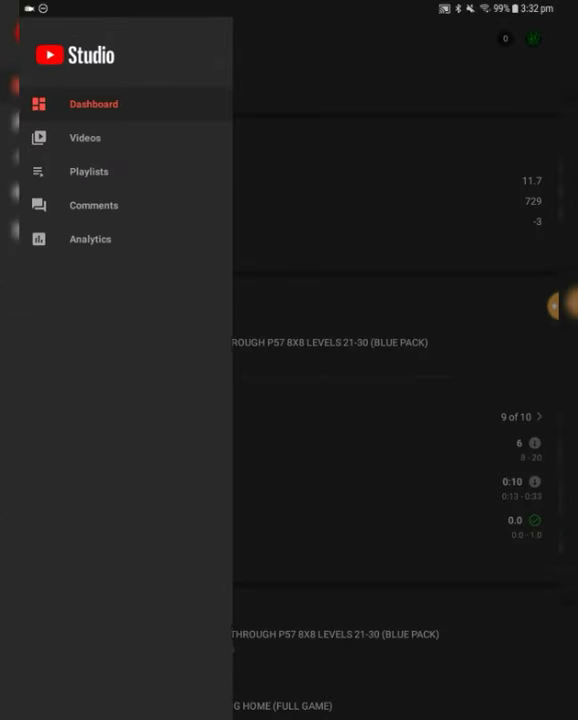
click(88, 171)
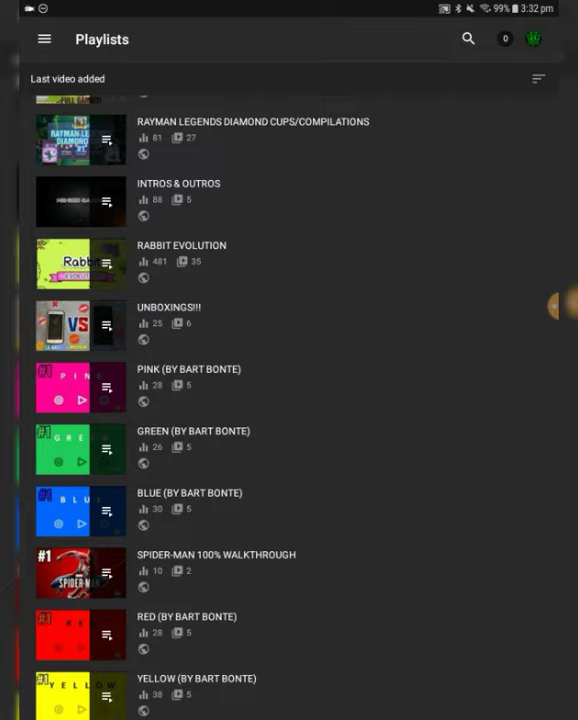
scroll(down, 3)
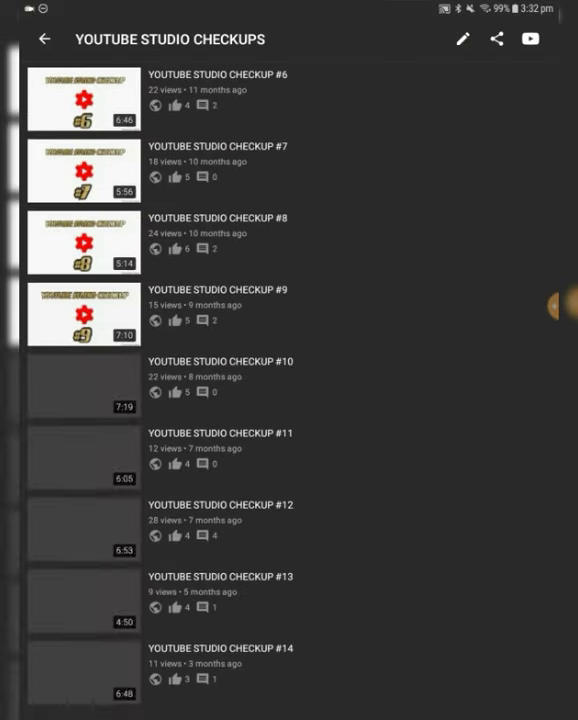
Return from the YouTube Studio Checkups playlist and browse the playlists list further down
click(44, 39)
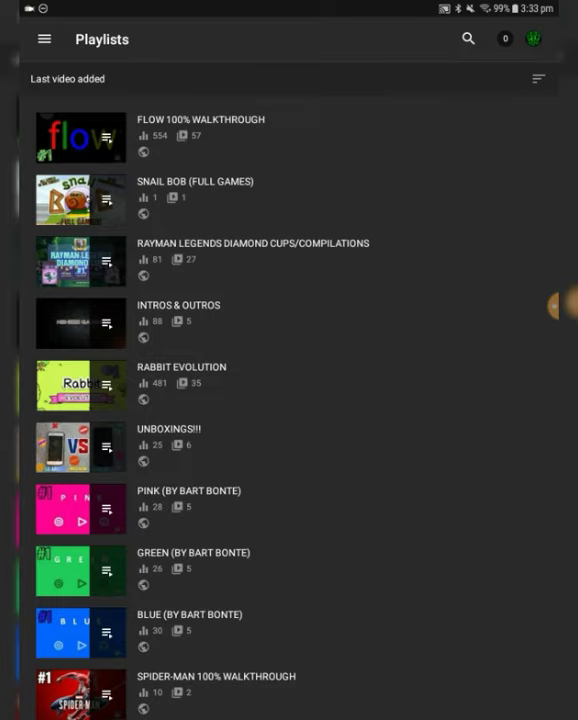
scroll(down, 3)
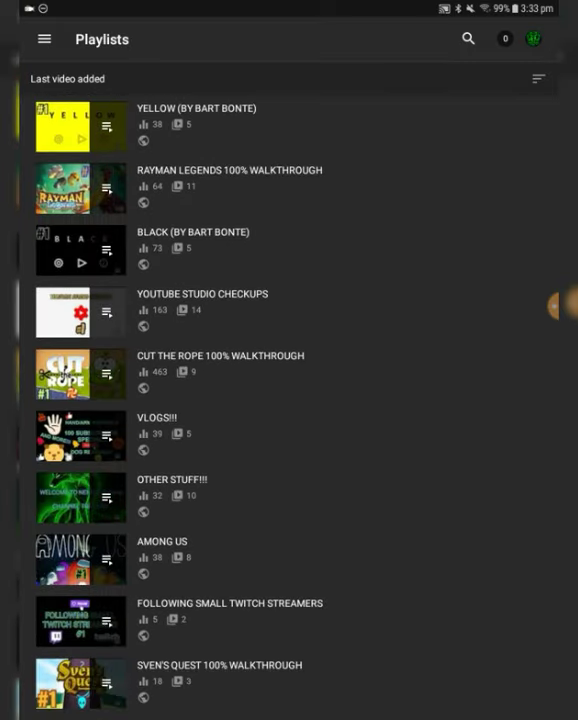
click(44, 39)
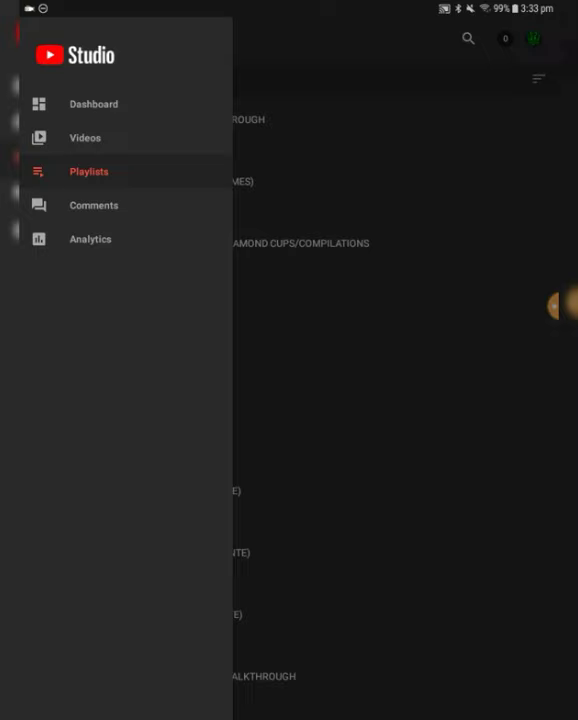
Browse the channel's published comments from the newest Snail Bob comment down to older ones
click(93, 205)
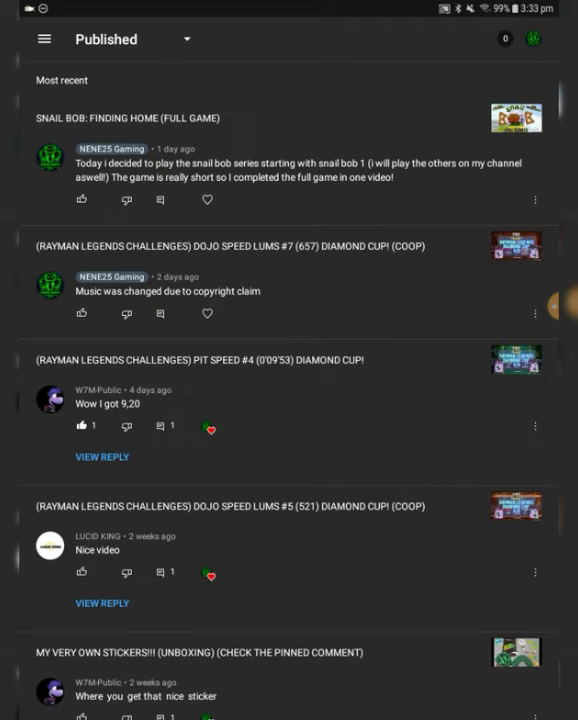
scroll(down, 3)
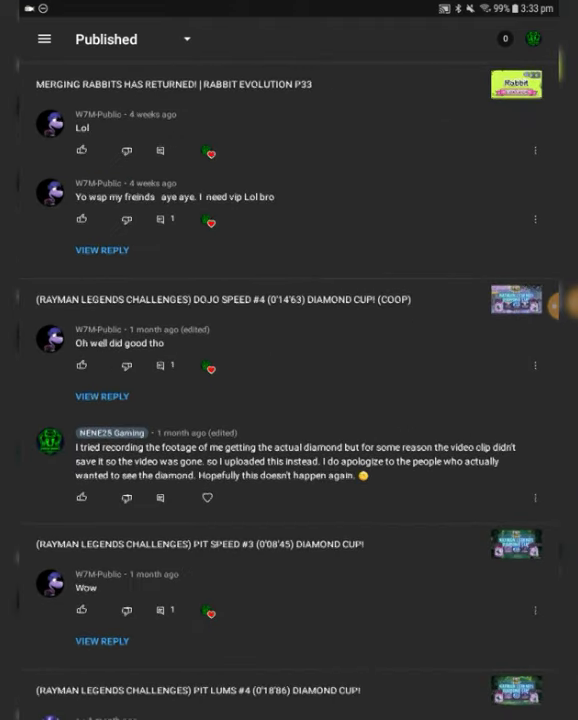
scroll(down, 3)
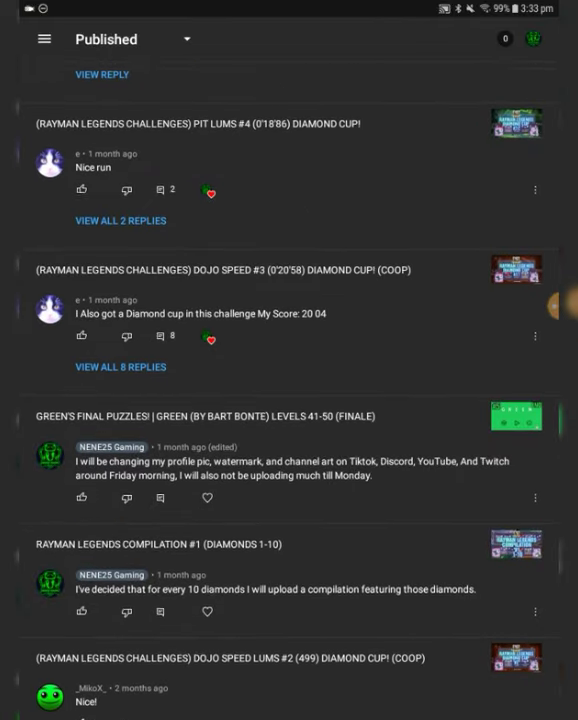
scroll(down, 3)
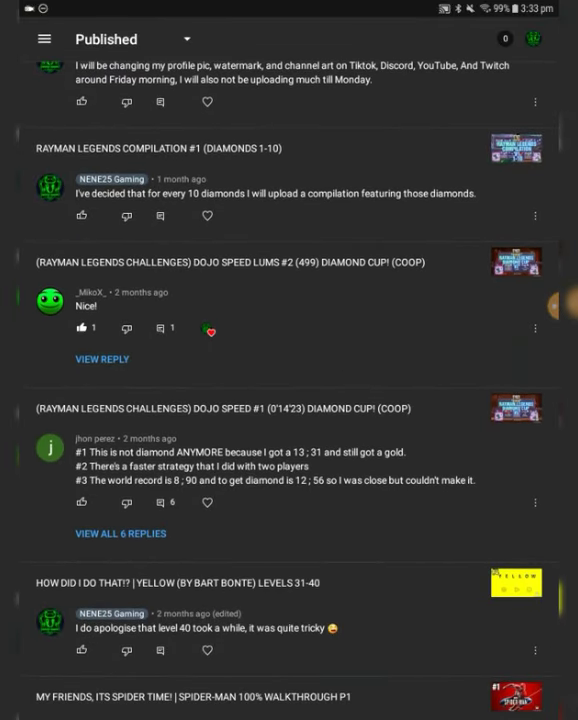
scroll(down, 3)
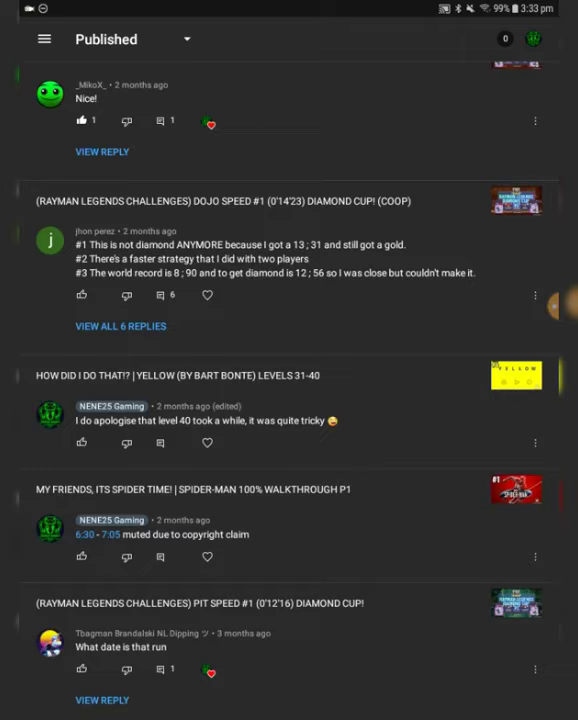
scroll(down, 3)
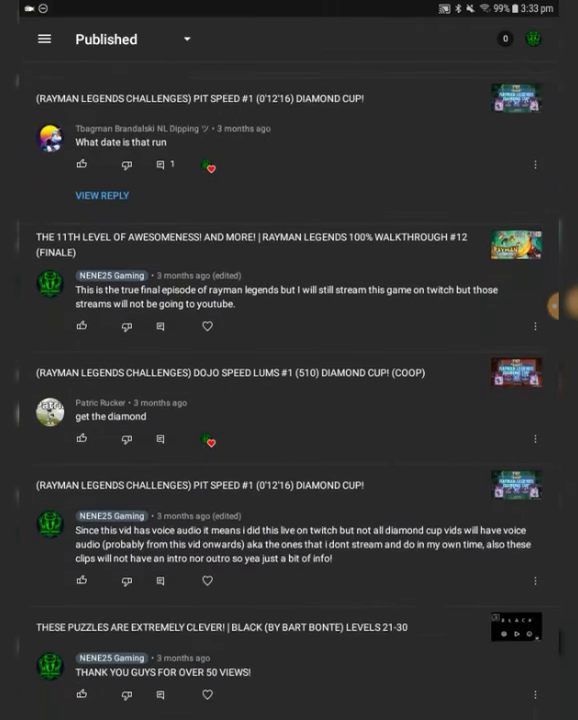
scroll(down, 3)
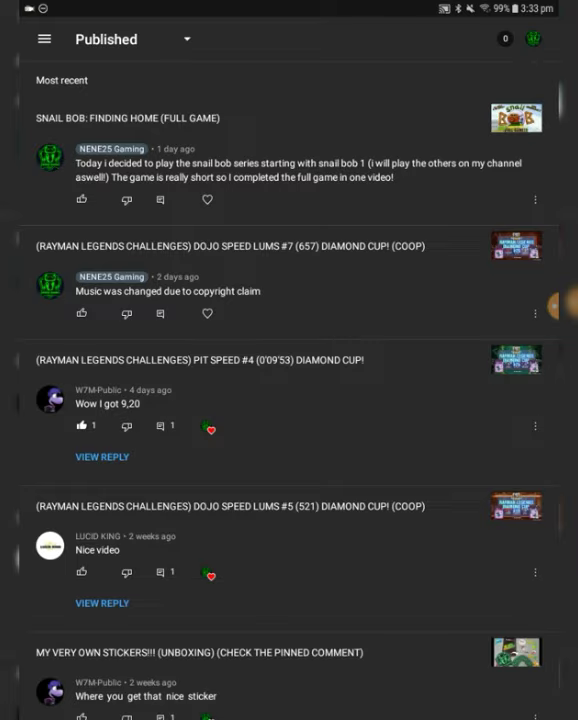
click(44, 39)
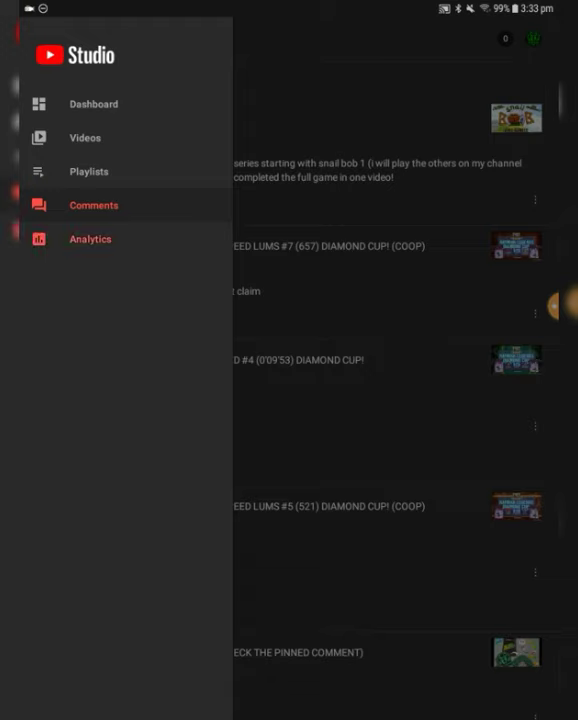
View channel Analytics and keep the Views chart on the last 28 days range
click(90, 239)
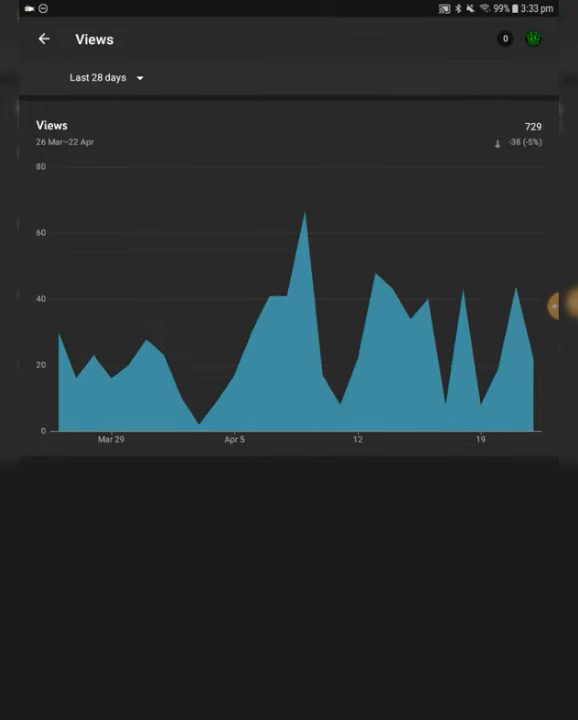
click(100, 77)
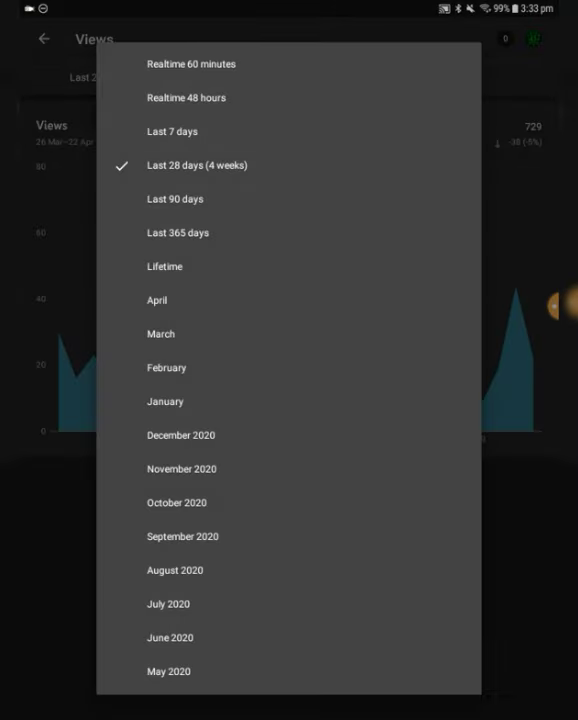
click(165, 266)
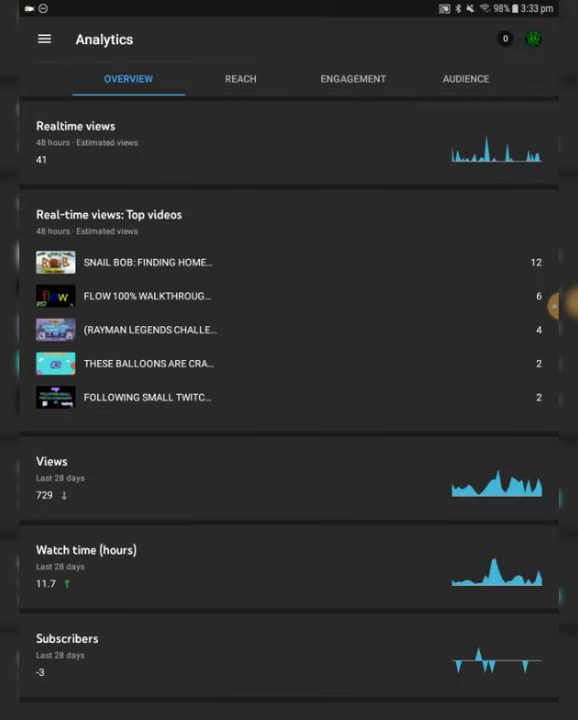
Check lifetime watch time (109.1 hours), then switch to the Reach analytics
scroll(down, 3)
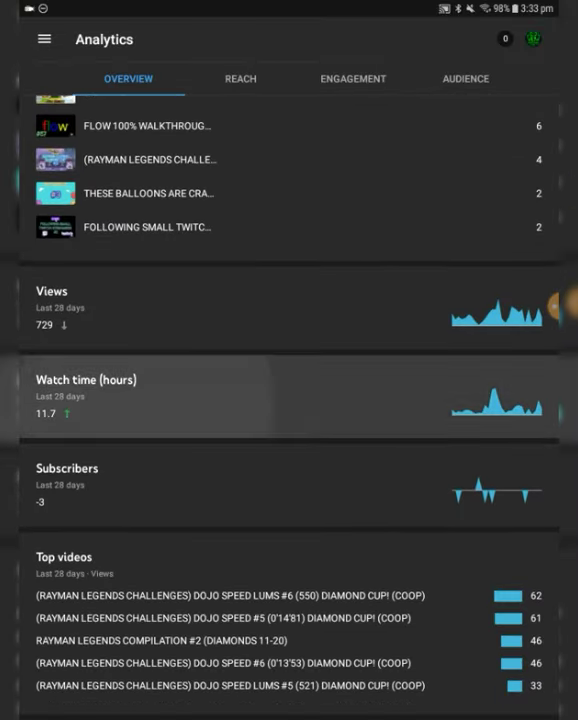
click(86, 379)
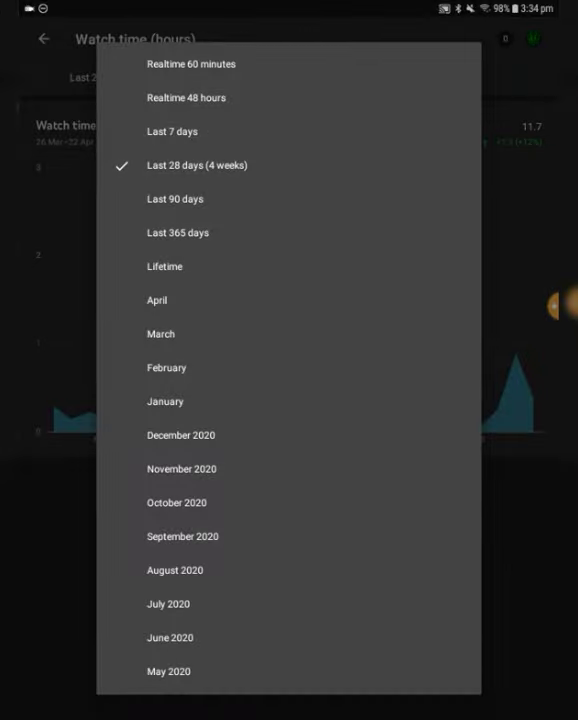
click(164, 266)
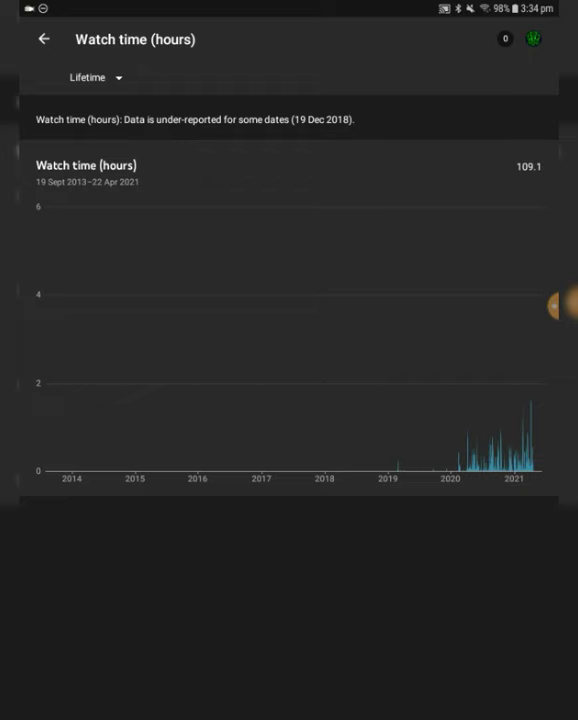
click(42, 39)
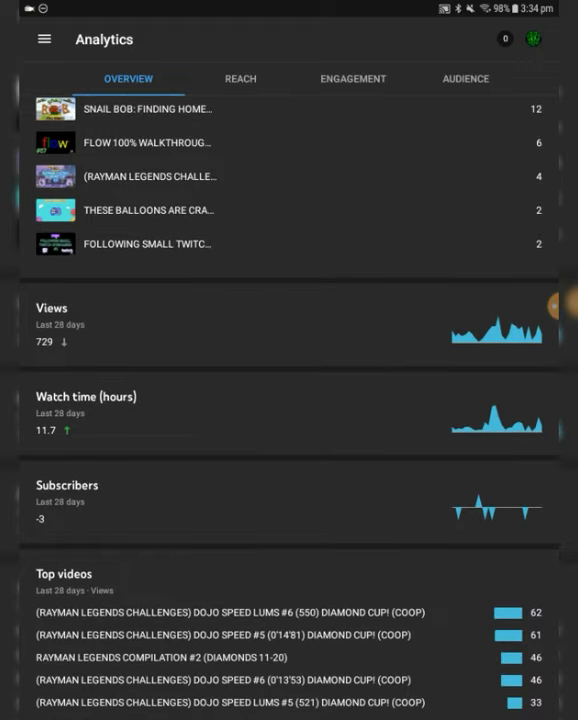
click(240, 78)
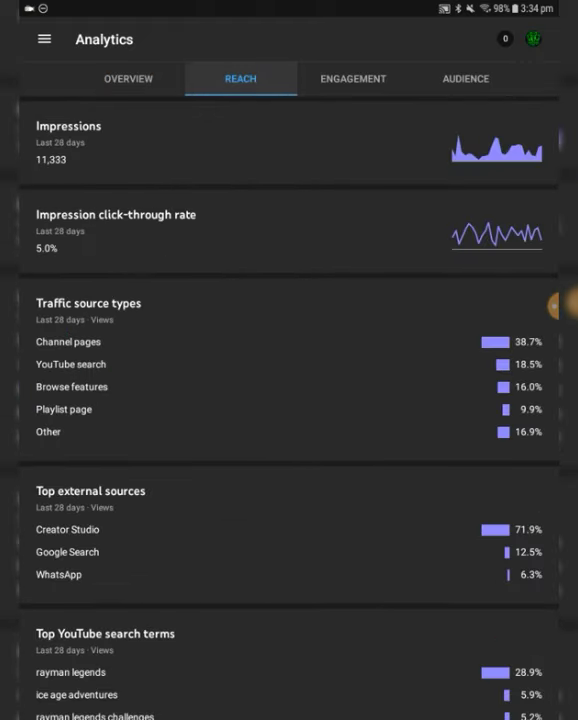
Check lifetime impressions (87,070) and lifetime click-through rate (7.8%), then return to Reach
click(68, 126)
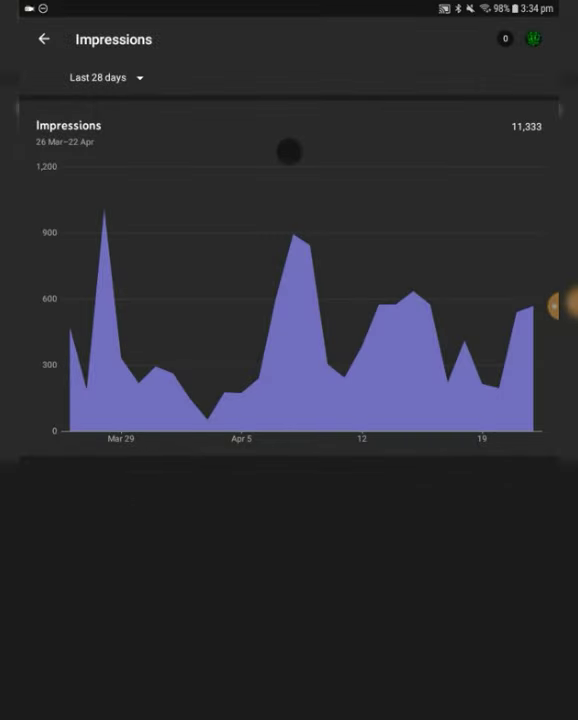
click(106, 77)
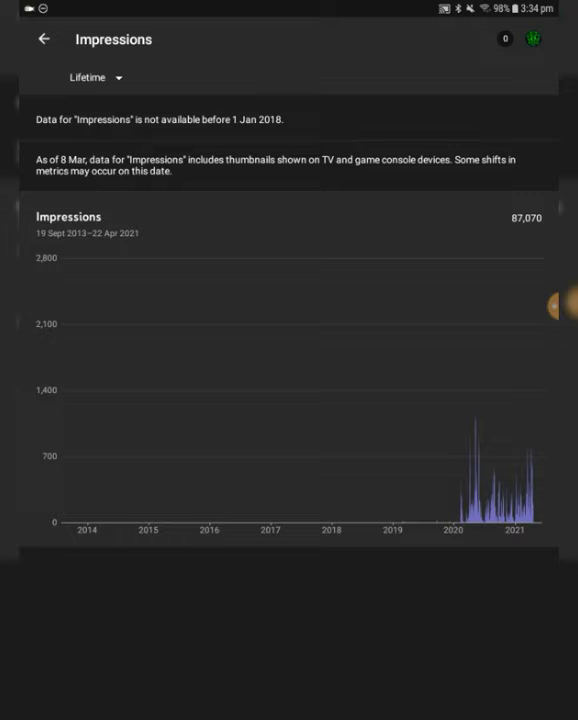
click(43, 39)
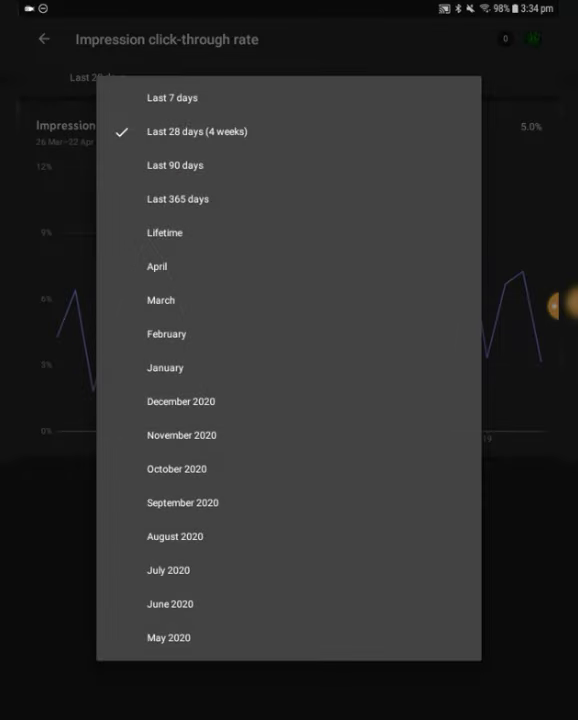
click(165, 232)
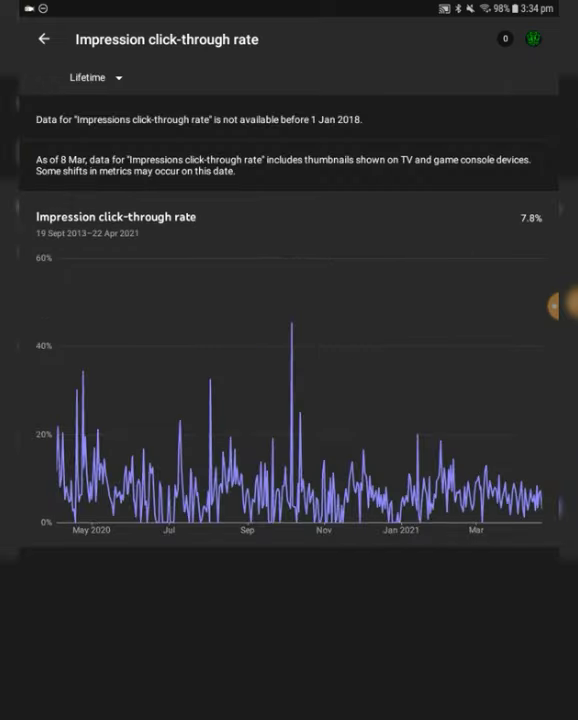
click(41, 39)
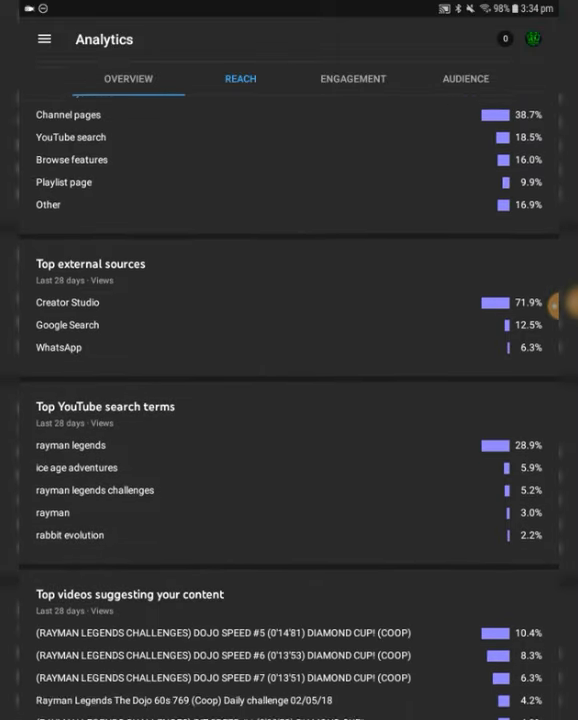
Review top suggesting videos and playlists, then switch to the Engagement analytics
scroll(down, 3)
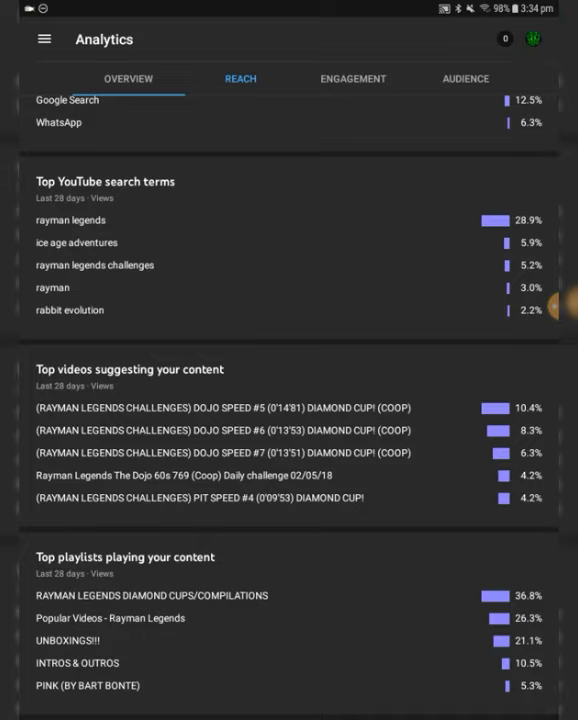
click(352, 78)
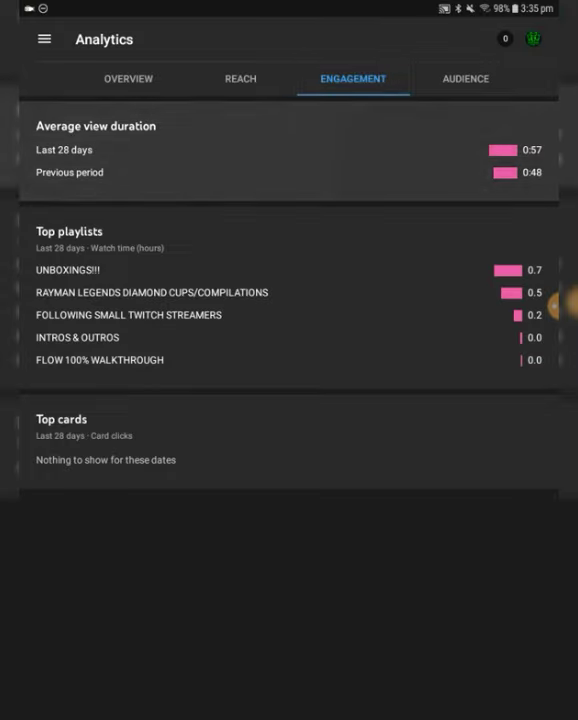
Check average view duration details, then switch to the Audience analytics
click(96, 126)
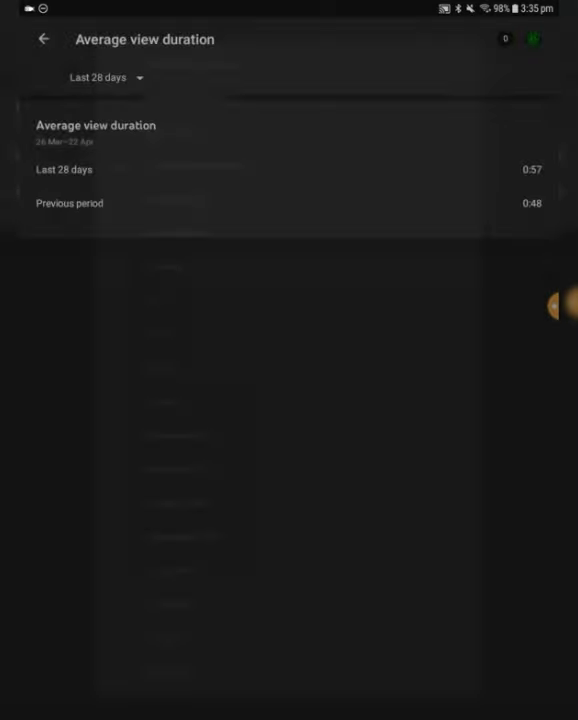
click(105, 78)
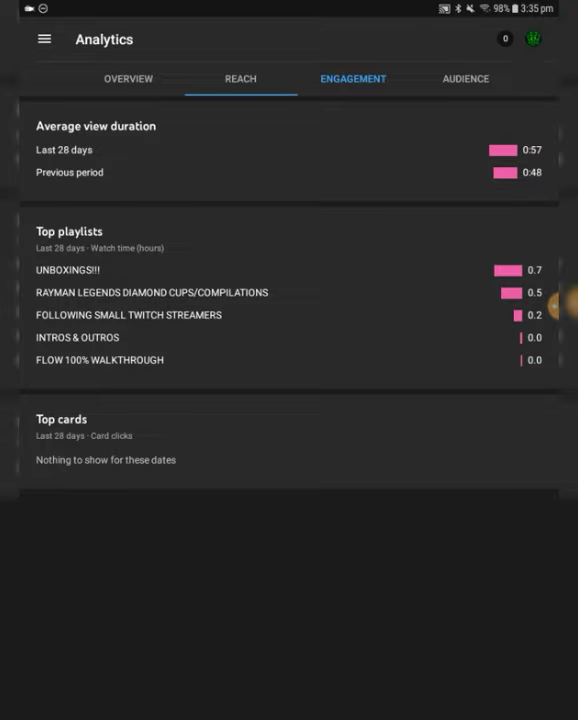
click(465, 78)
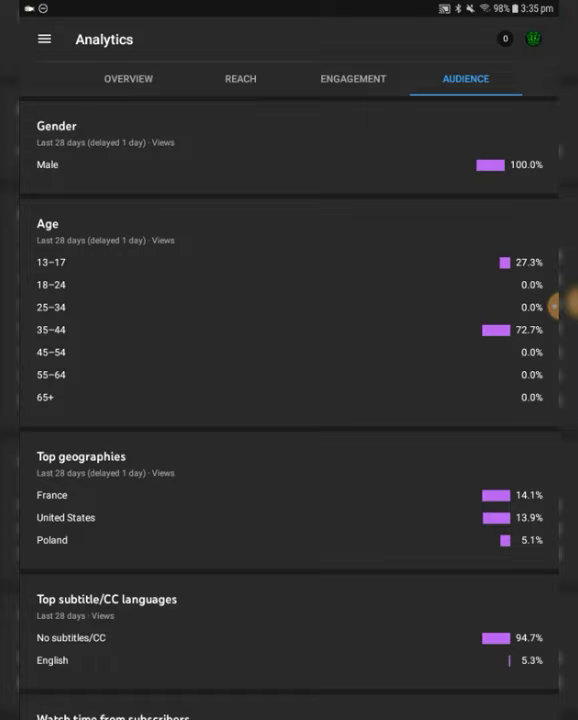
Scroll the Audience tab through gender, age and top geographies
scroll(down, 3)
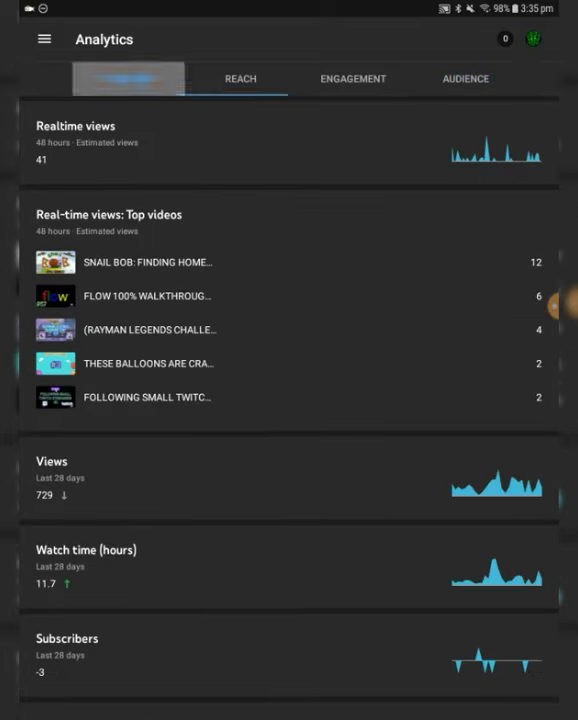
Look over the channel dashboard, then go to the playlists list sorted by last video added
click(43, 39)
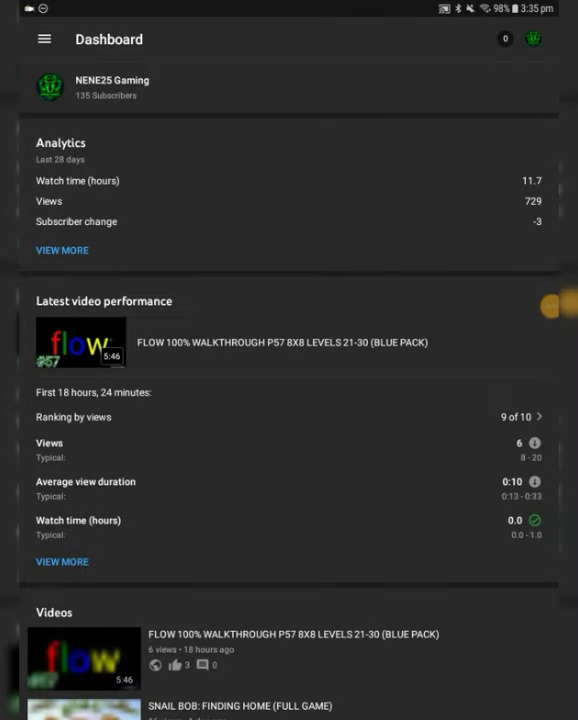
scroll(down, 3)
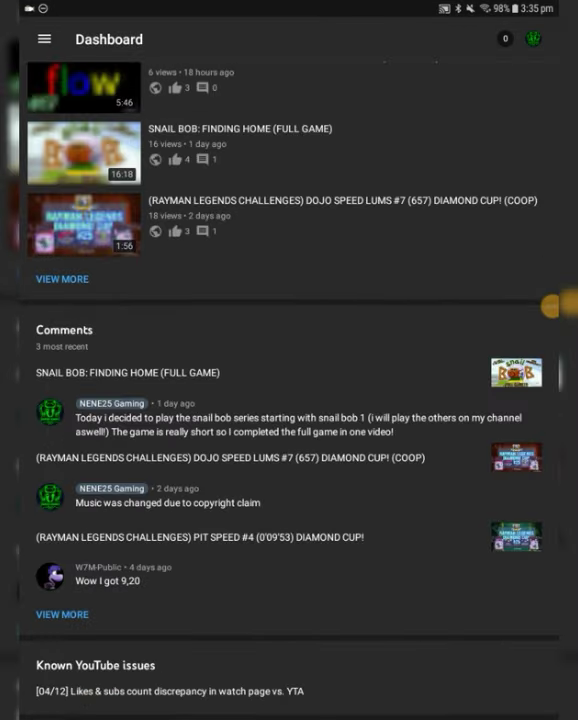
scroll(down, 3)
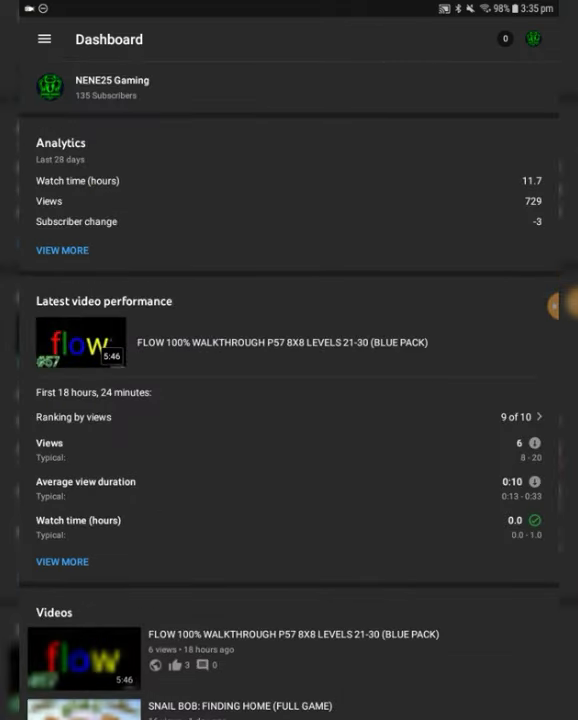
click(61, 250)
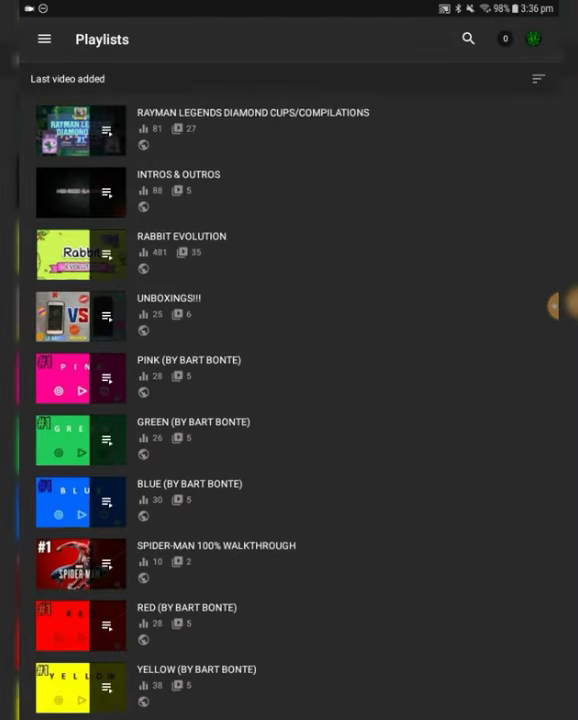
scroll(down, 3)
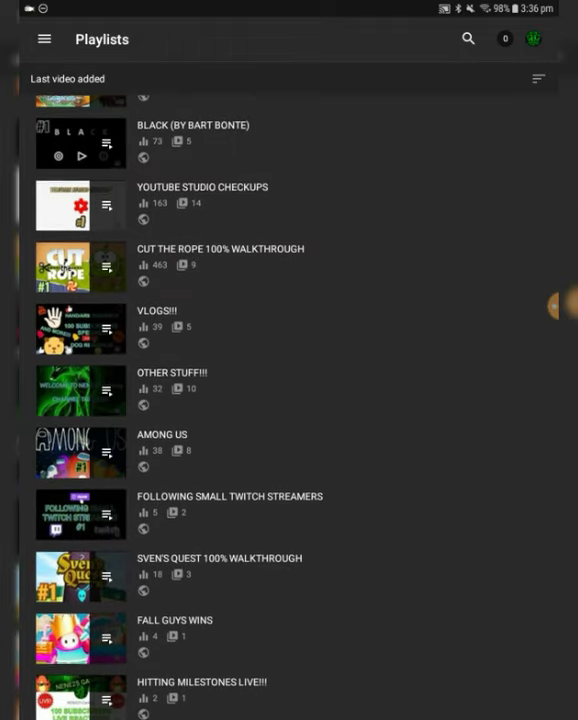
scroll(down, 3)
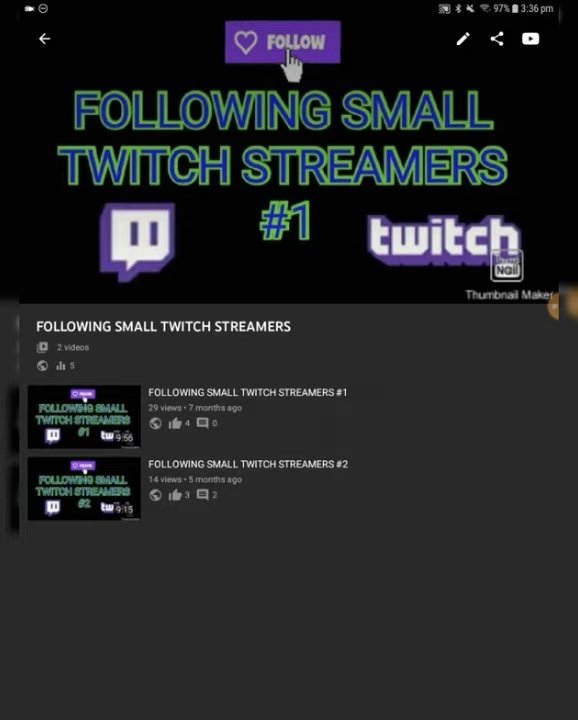
click(44, 38)
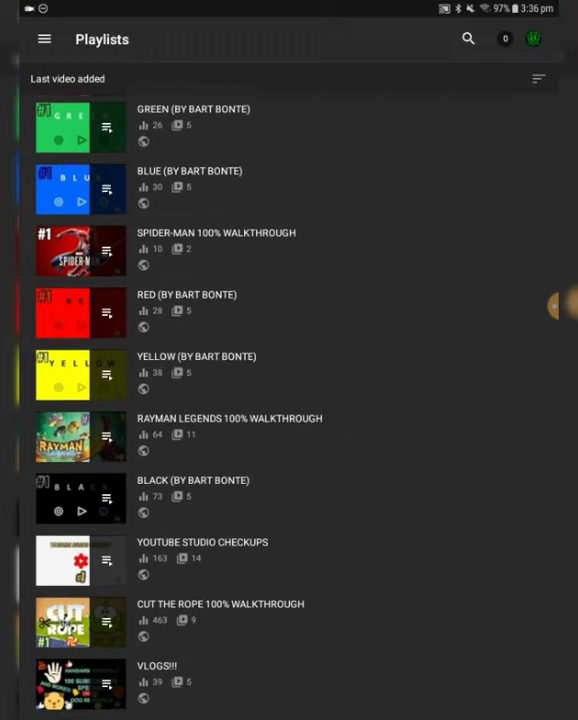
scroll(down, 3)
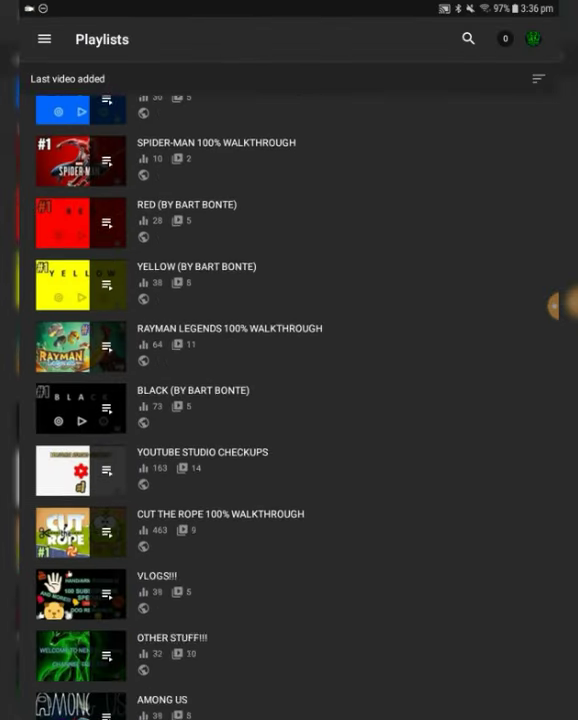
scroll(down, 3)
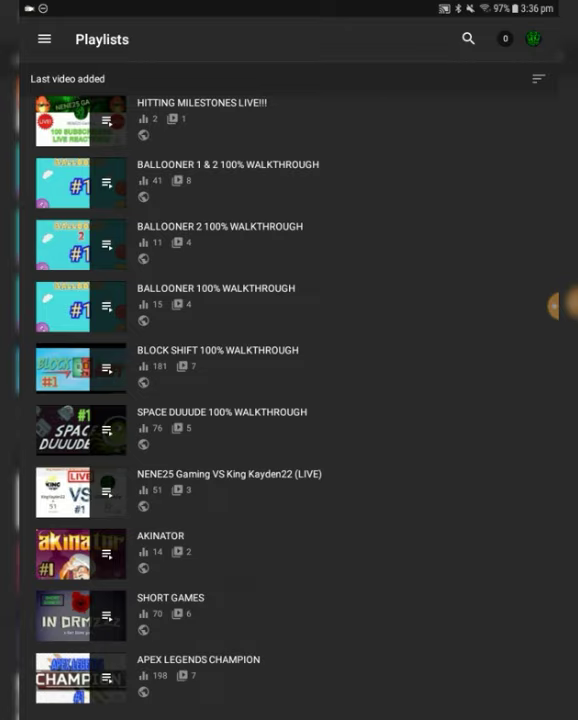
scroll(down, 3)
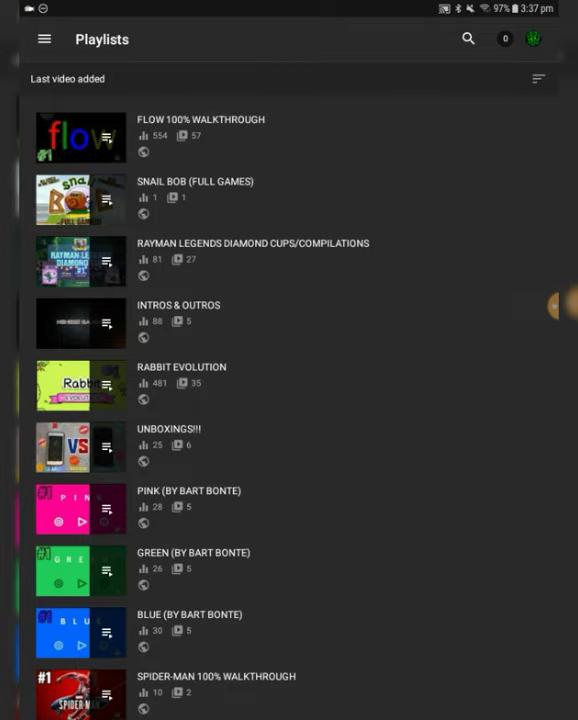
View the Intros & Outros playlist's five videos, then return to the channel dashboard
click(179, 305)
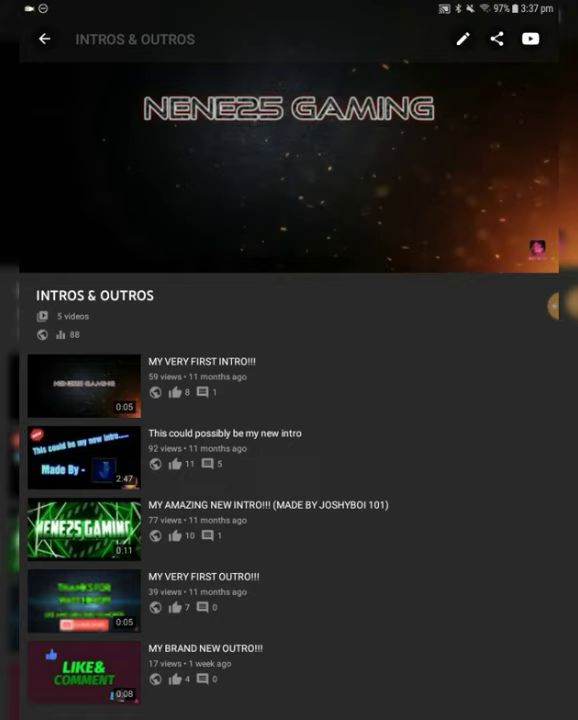
click(85, 458)
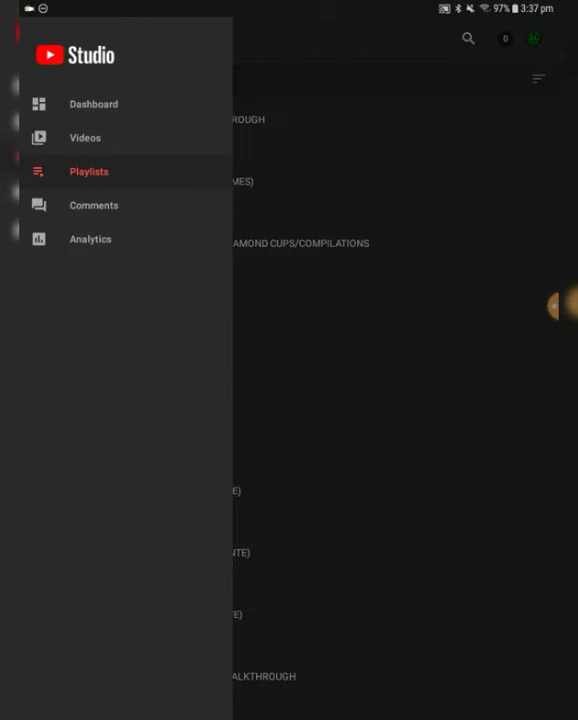
click(93, 104)
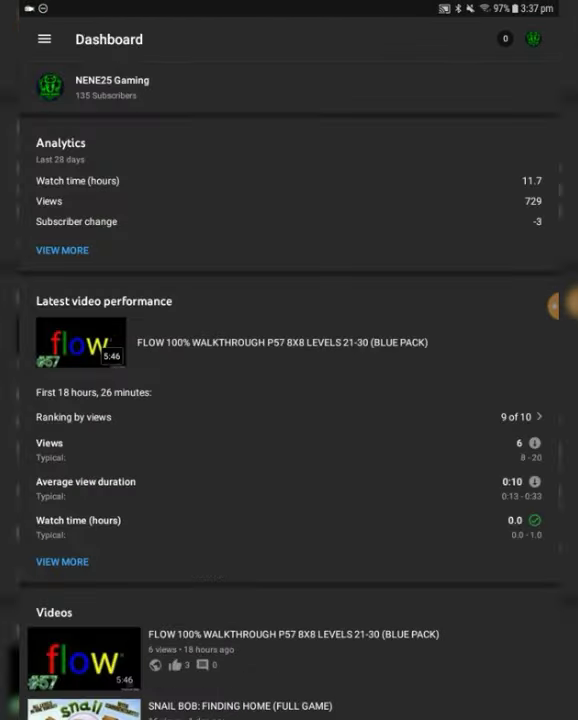